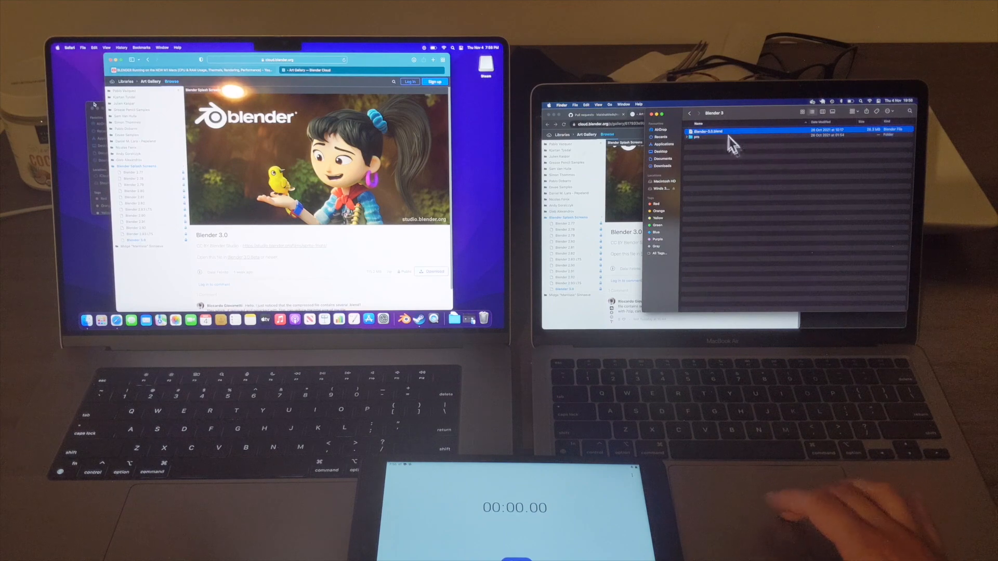
# Right-click the Blender 3.0 demo .blend file in Finder to open it with Blender
pyautogui.rightClick(707, 131)
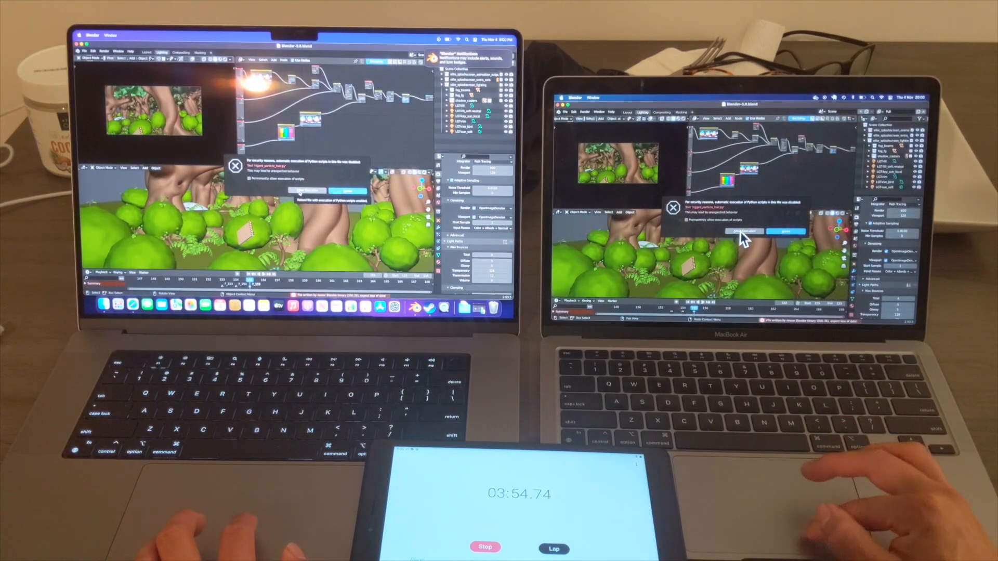
# Dismiss the Python auto-run security warning so the forest scene loads
pyautogui.click(745, 231)
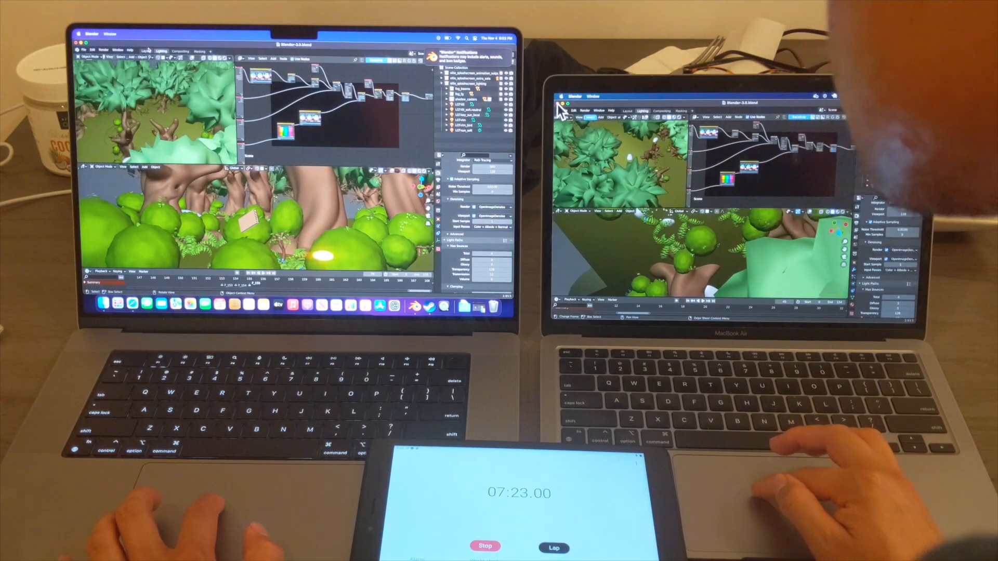
# Choose Render Animation from the Render menu on both MacBooks
pyautogui.click(586, 110)
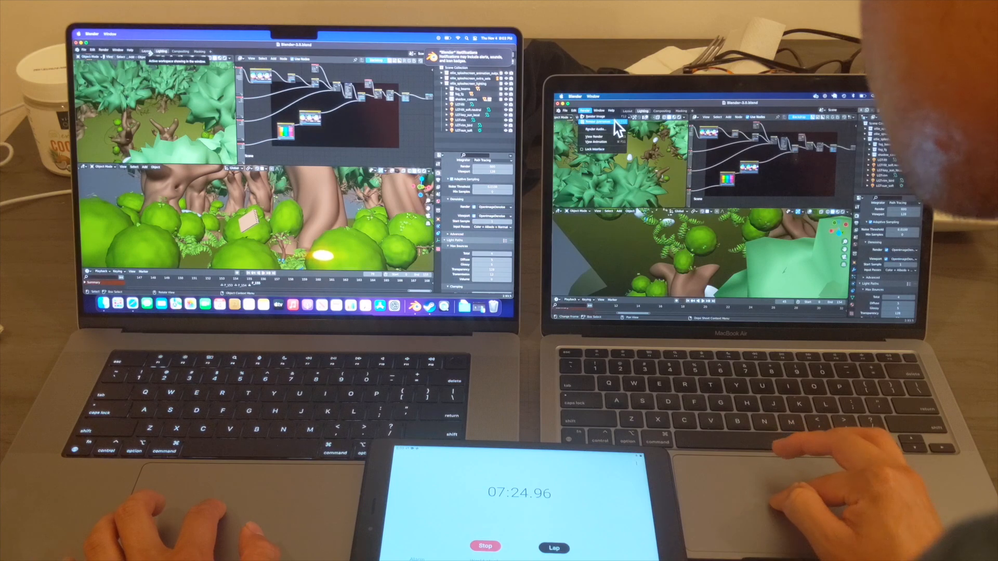
pyautogui.click(102, 51)
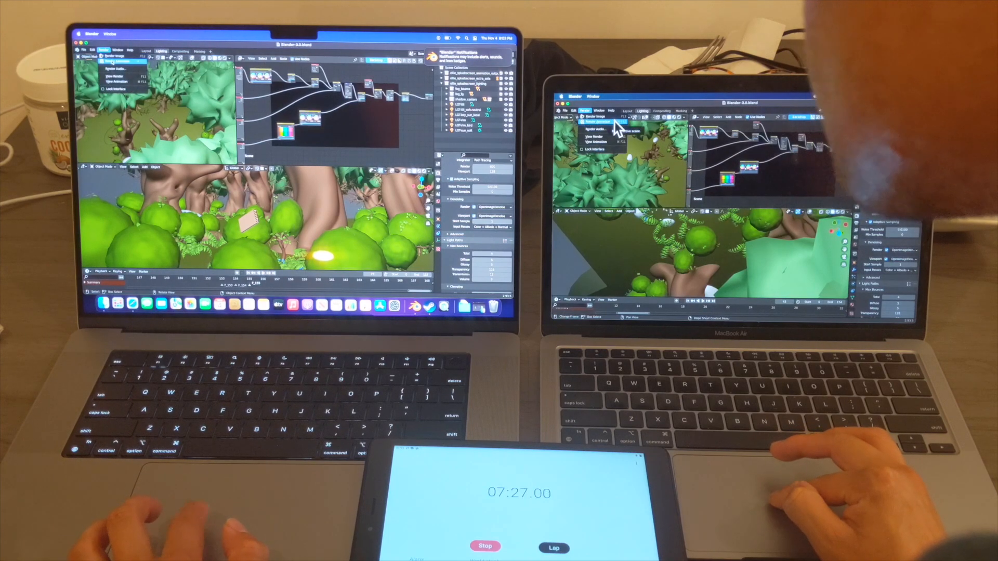
pyautogui.click(595, 129)
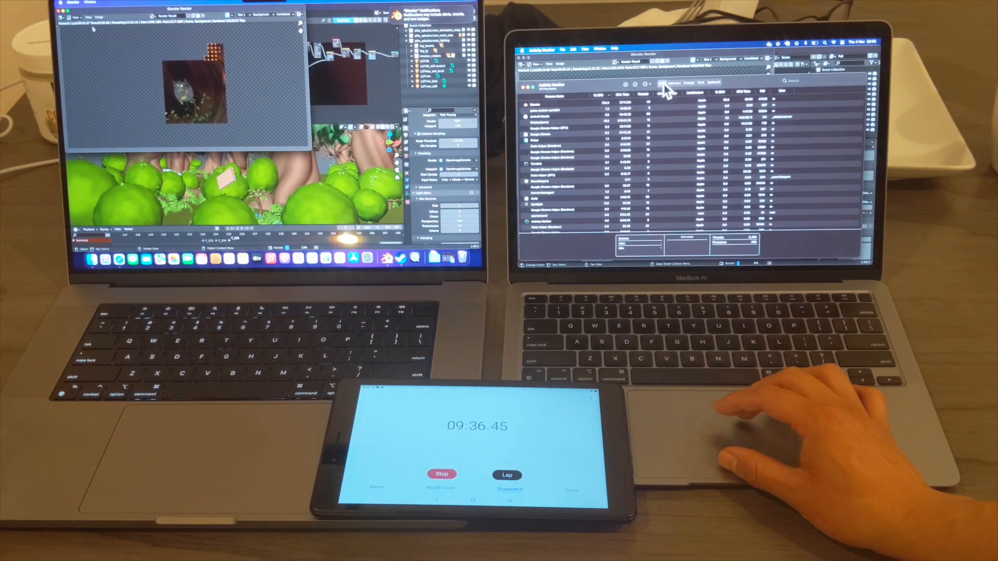
# Switch Activity Monitor's resource view on the Air, then Spotlight-search 'monitor' on the Pro
pyautogui.click(665, 83)
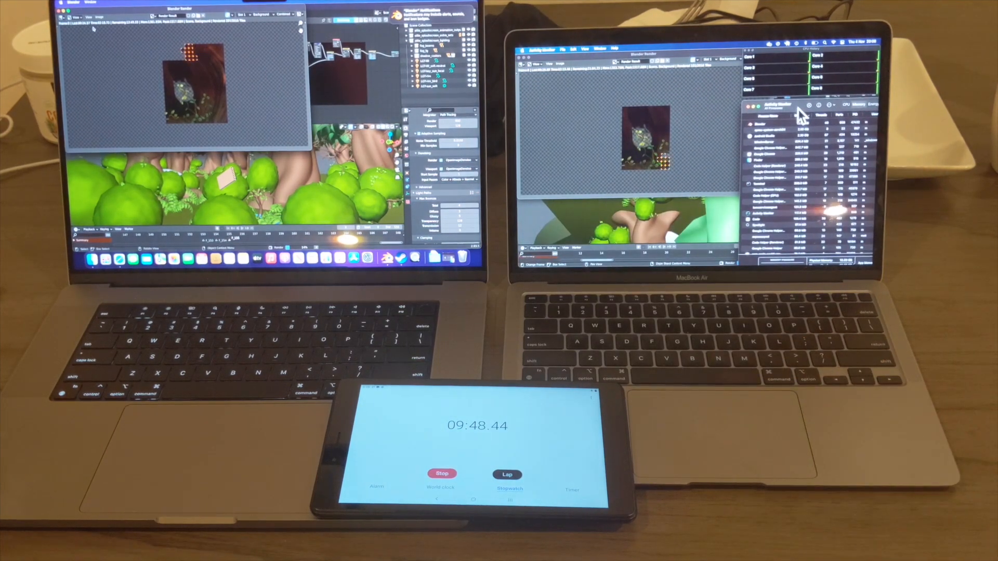
pyautogui.press('cmd+space')
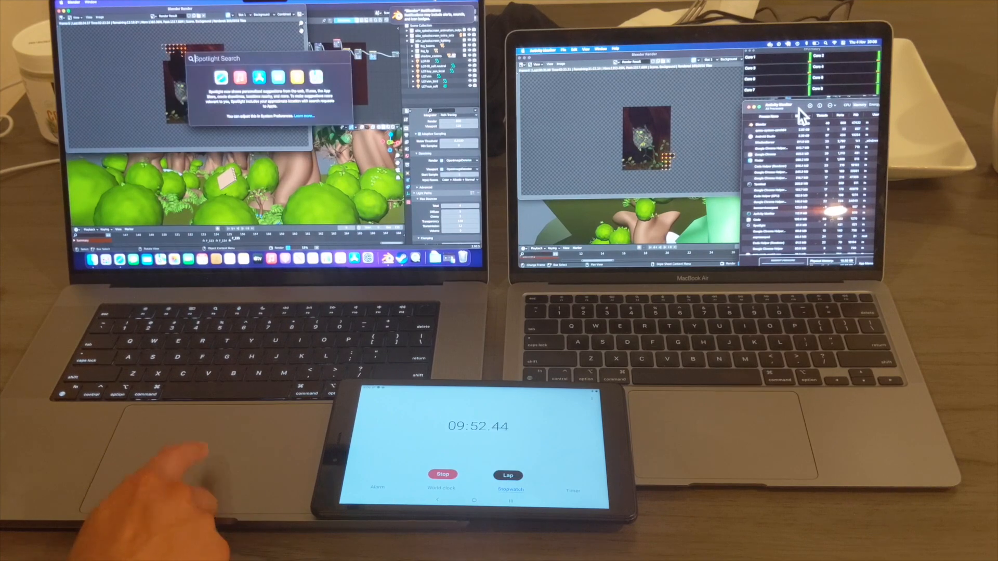
pyautogui.write('monitor')
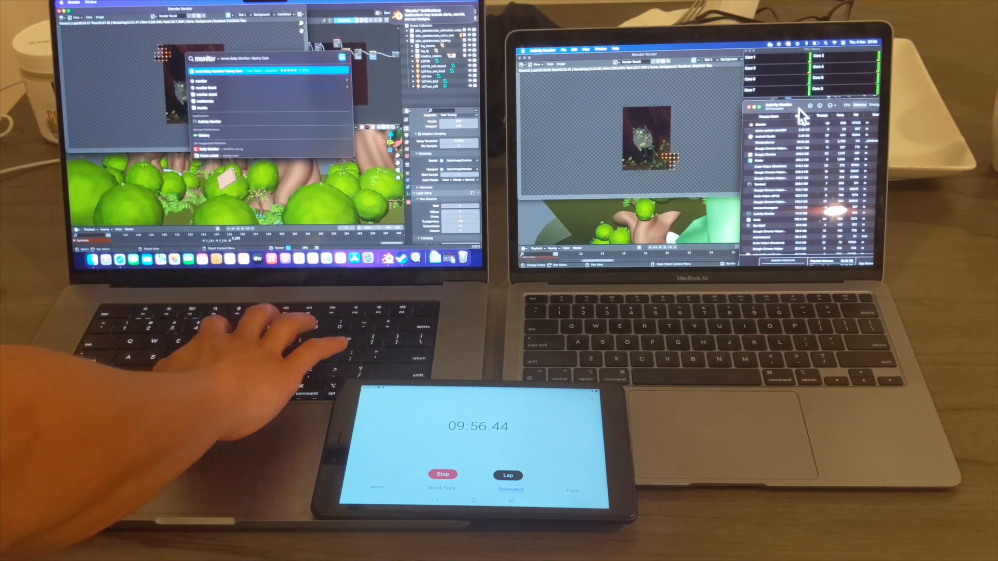